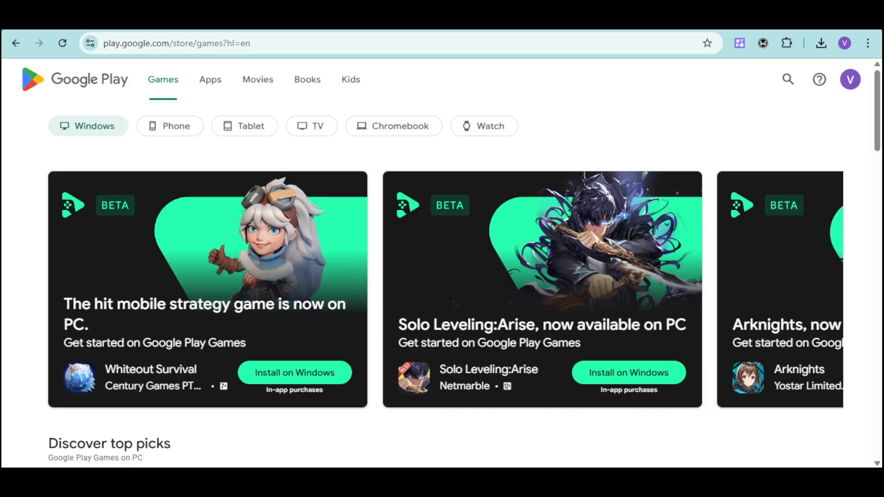
pyautogui.moveTo(282, 138)
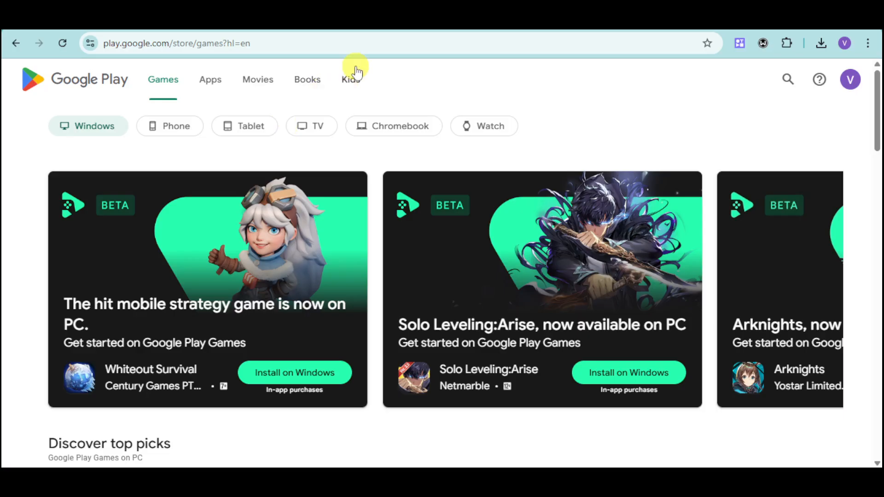
pyautogui.write('hexnode.com/blogs/explained/how-to-install-an-xapk-file/')
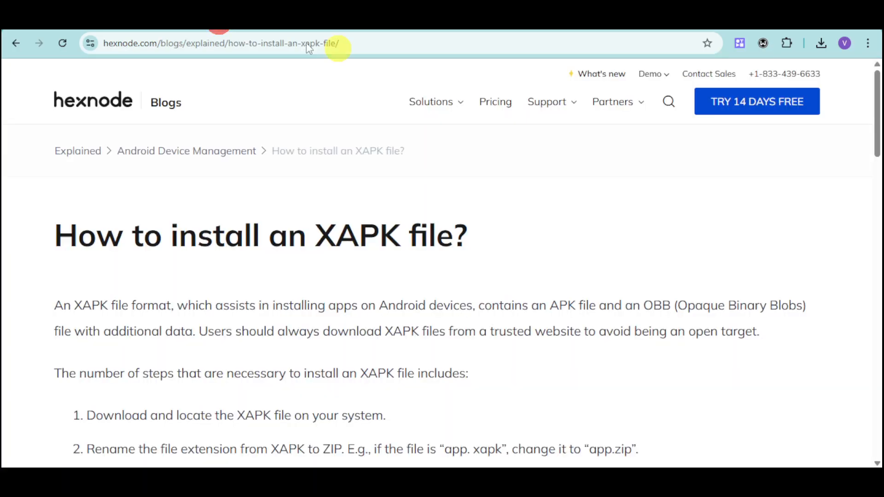
pyautogui.scroll(-3)
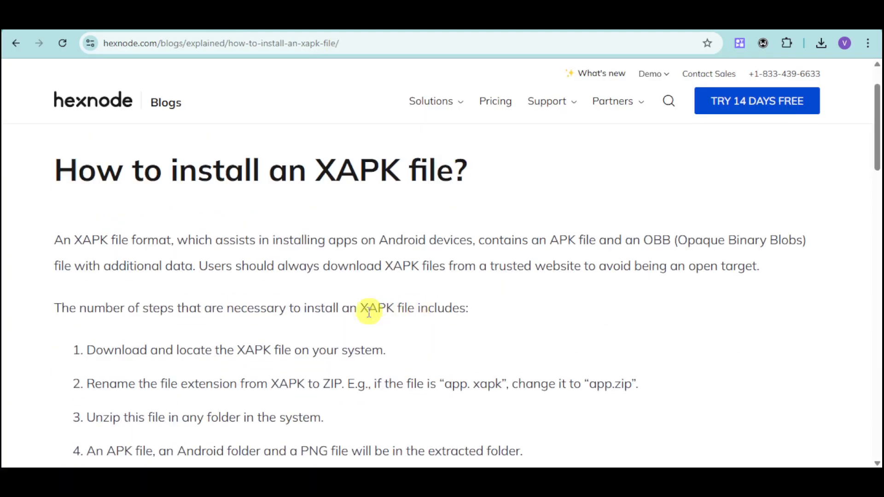
pyautogui.scroll(-3)
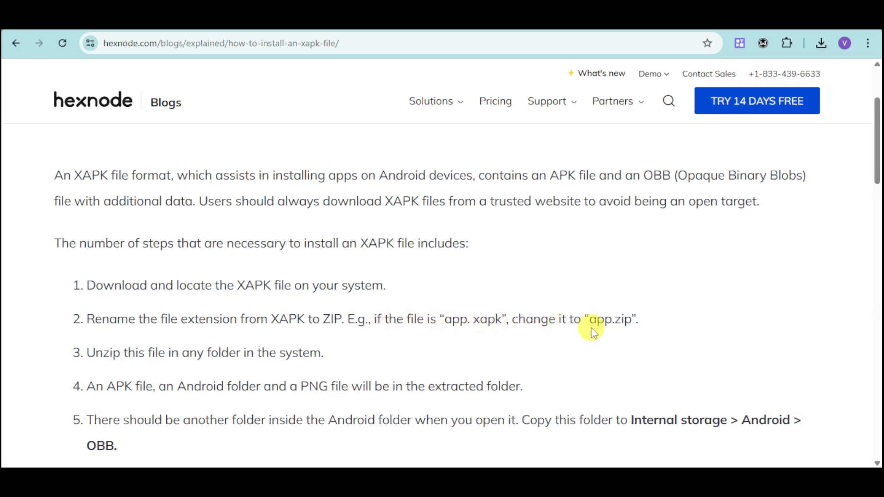
pyautogui.moveTo(214, 350)
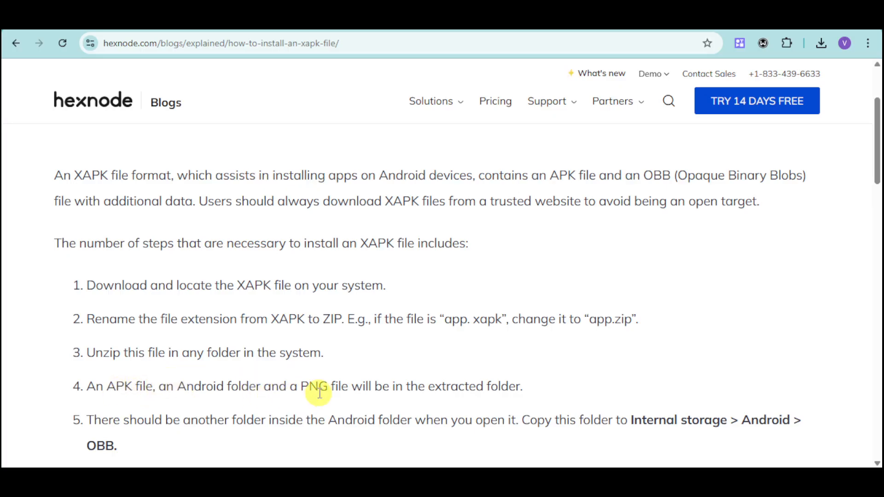
pyautogui.moveTo(191, 420)
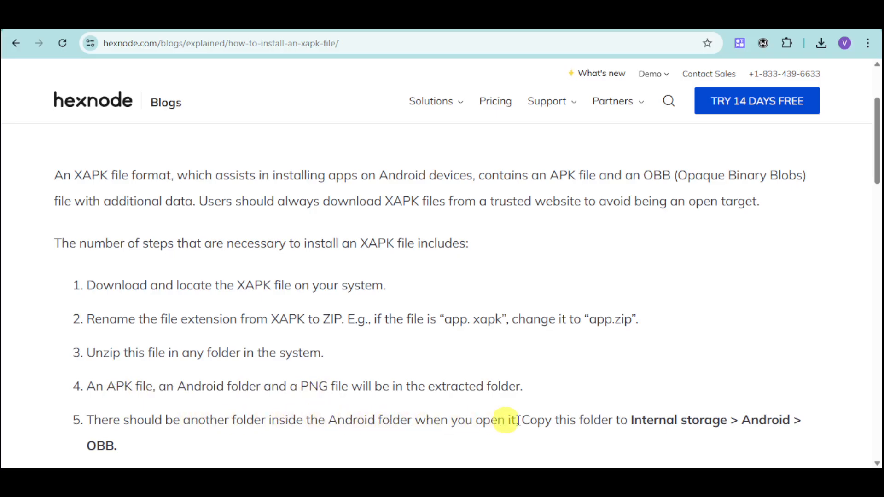
pyautogui.moveTo(717, 429)
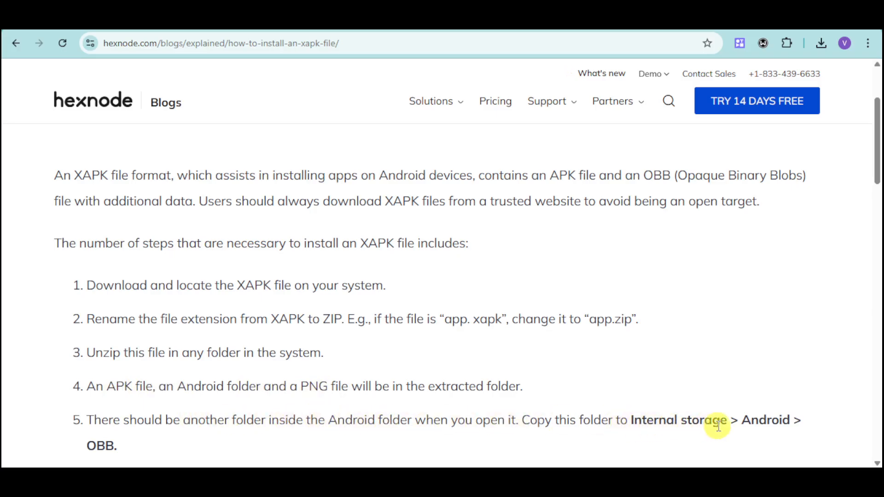
pyautogui.scroll(-3)
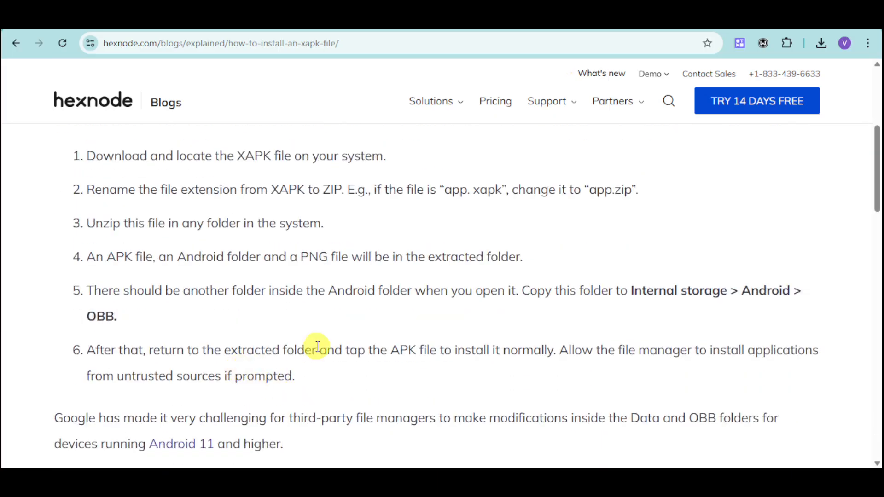
pyautogui.moveTo(461, 370)
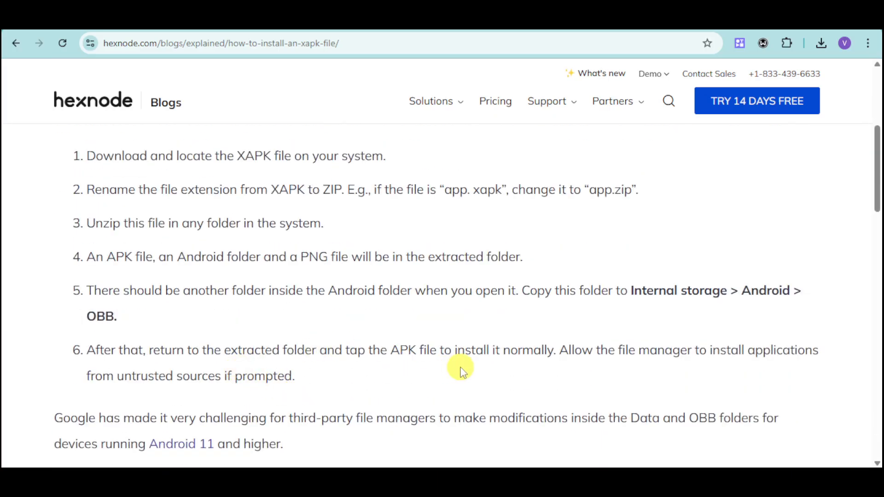